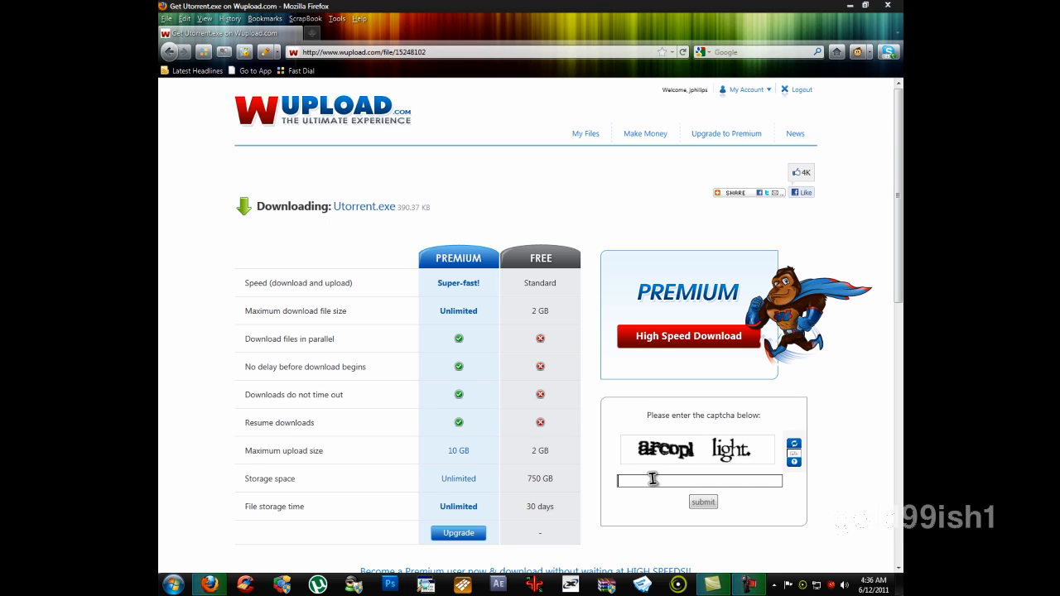
- Enter the captcha text 'arc' to unlock the free slow download of Duke_Nukem_Forever.torrent
type("a")
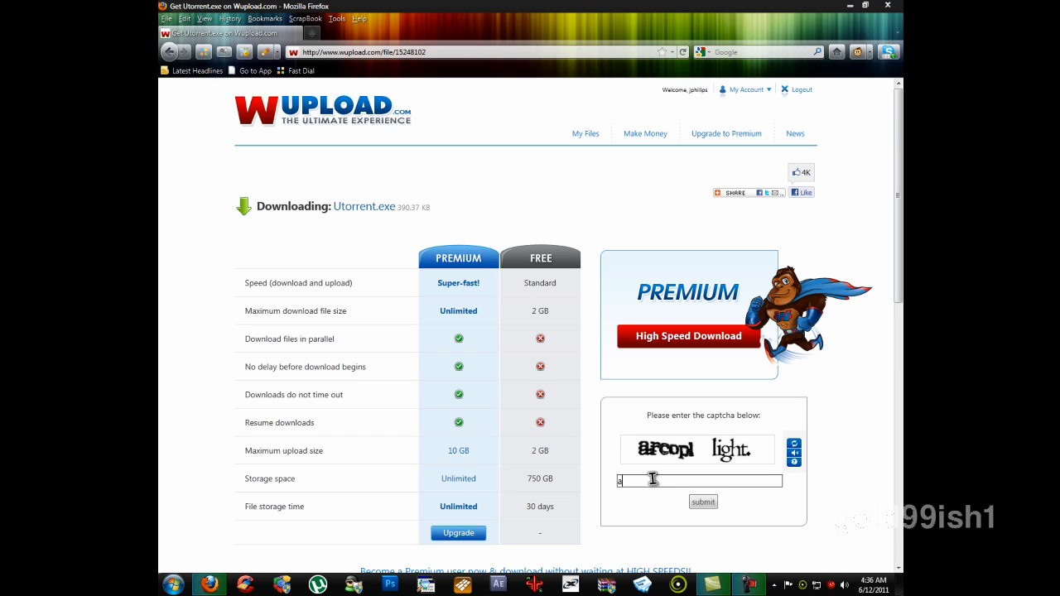
type("rc")
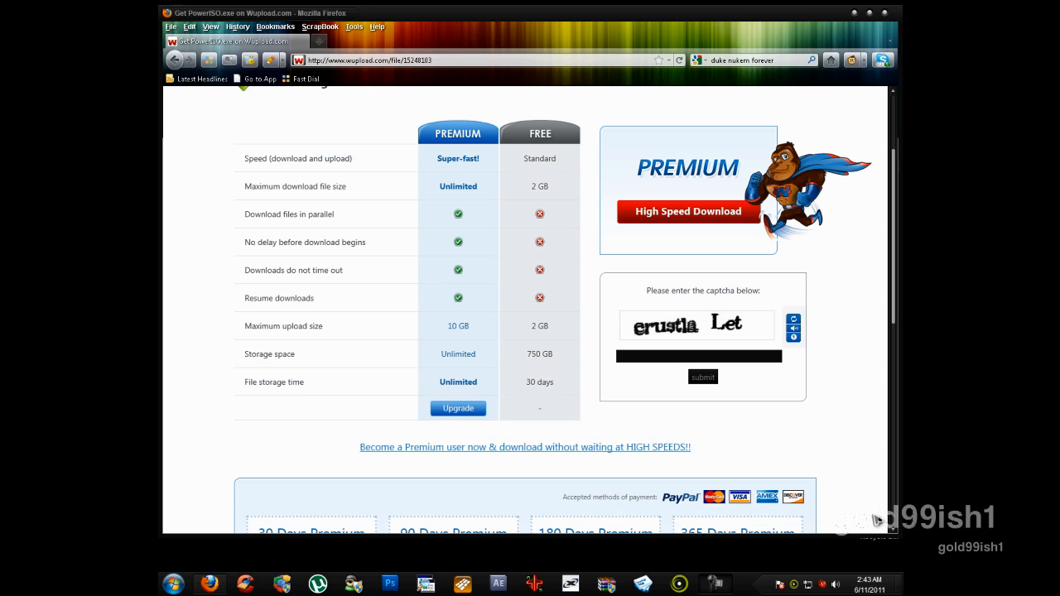
mouse_move(401, 157)
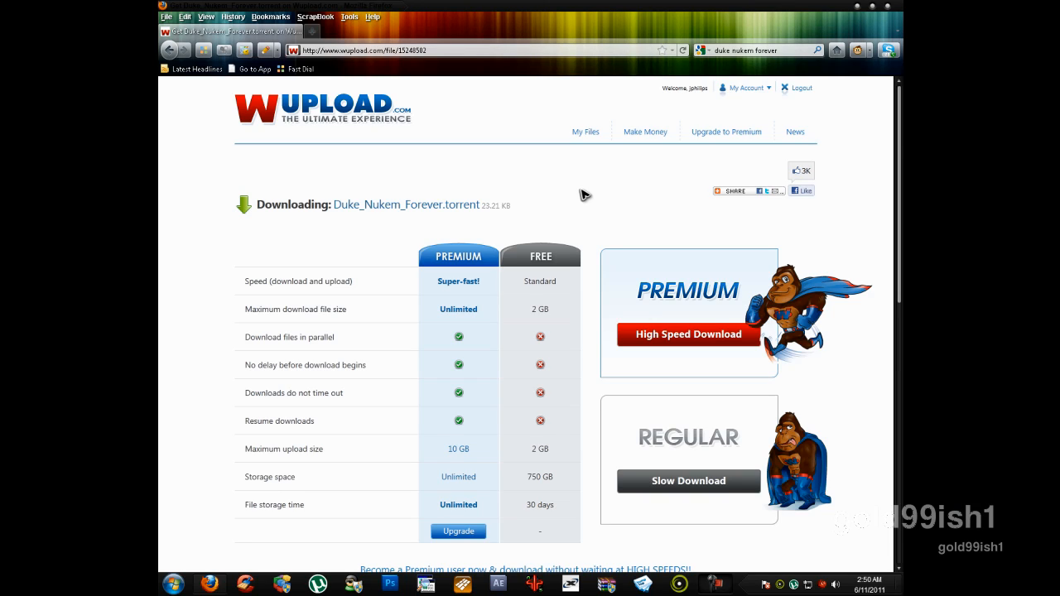
mouse_move(484, 202)
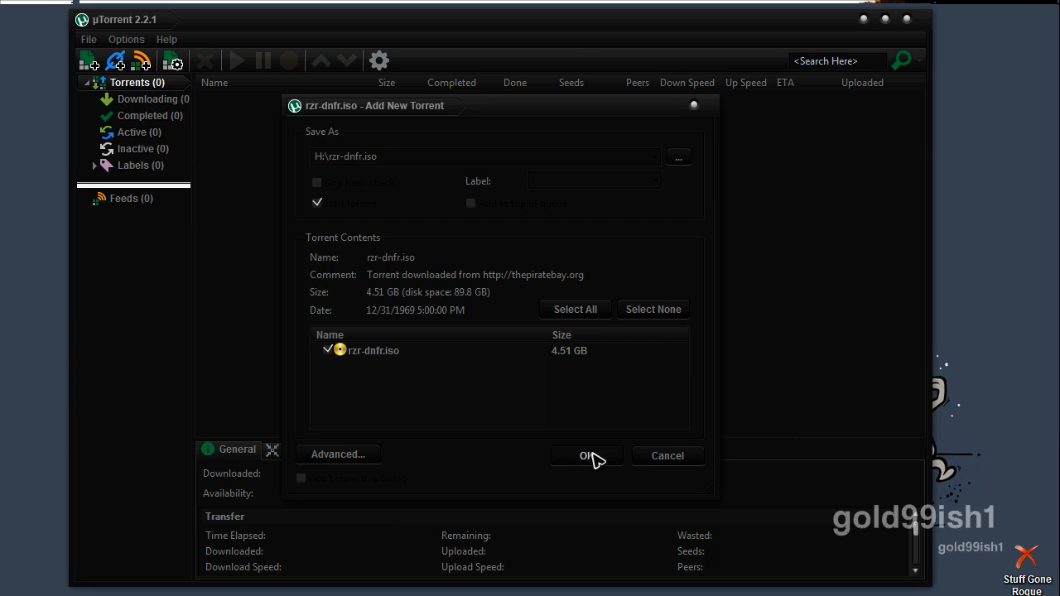
- Confirm the Add New Torrent dialog so the 4.51 GB rzr-dnfr.iso starts downloading
left_click(586, 456)
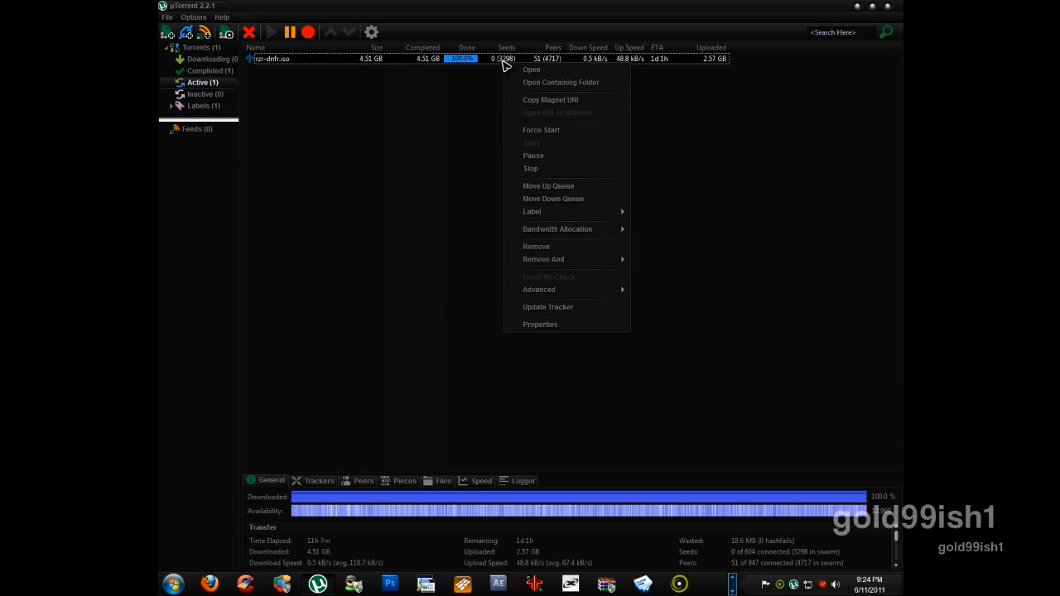
- Show rzr-dnfr.iso in its containing folder and bring up its PowerISO mount options
left_click(560, 82)
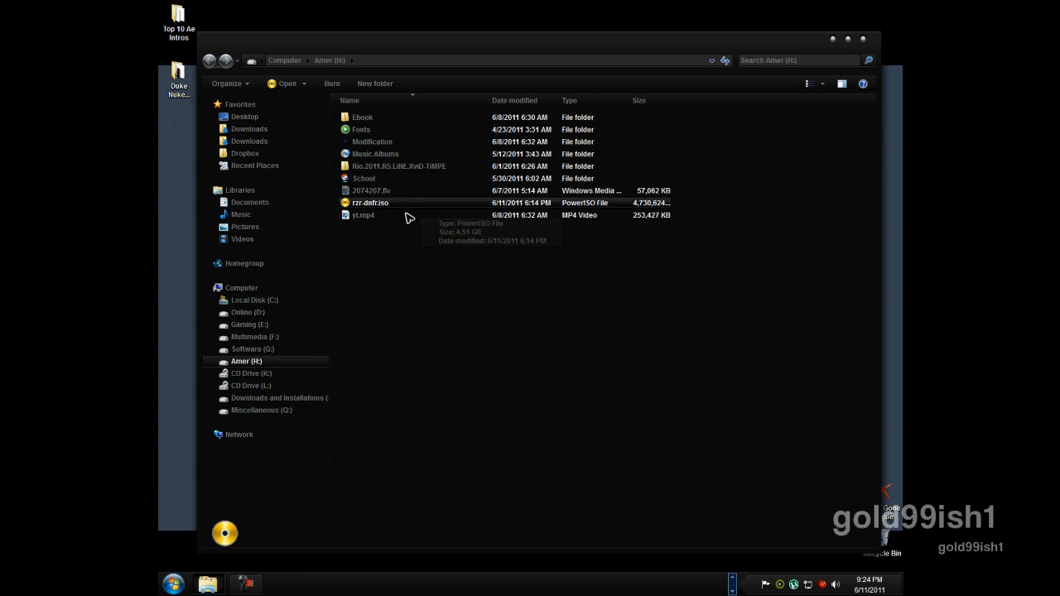
right_click(371, 202)
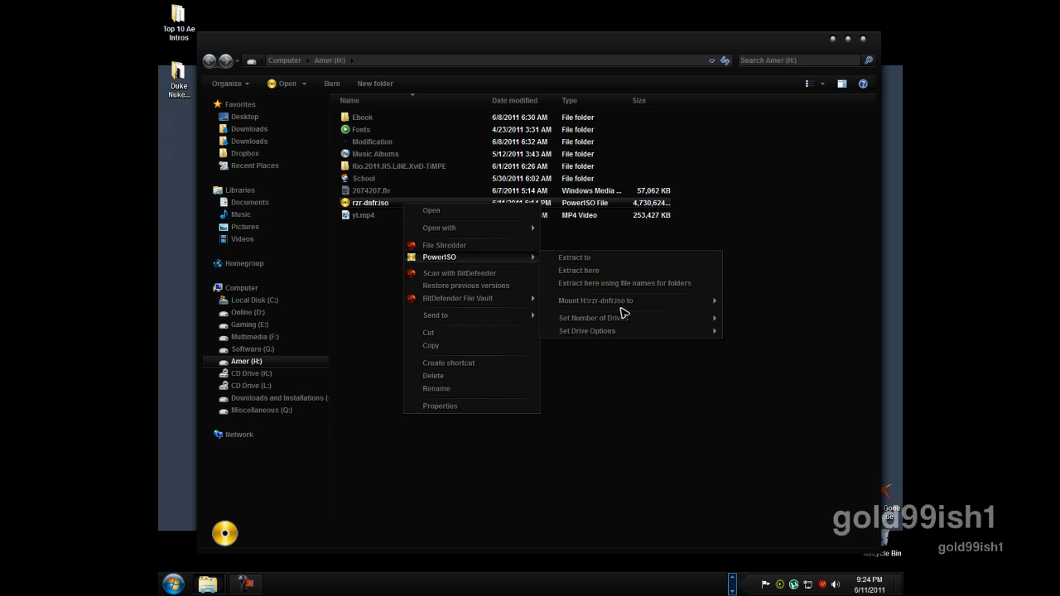
mouse_move(593, 318)
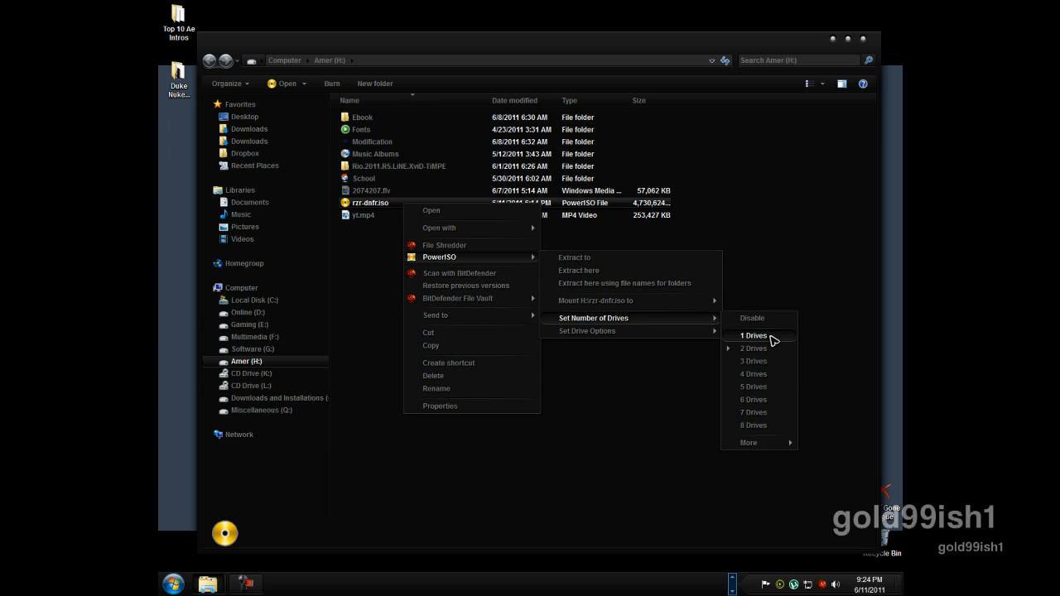
mouse_move(500, 259)
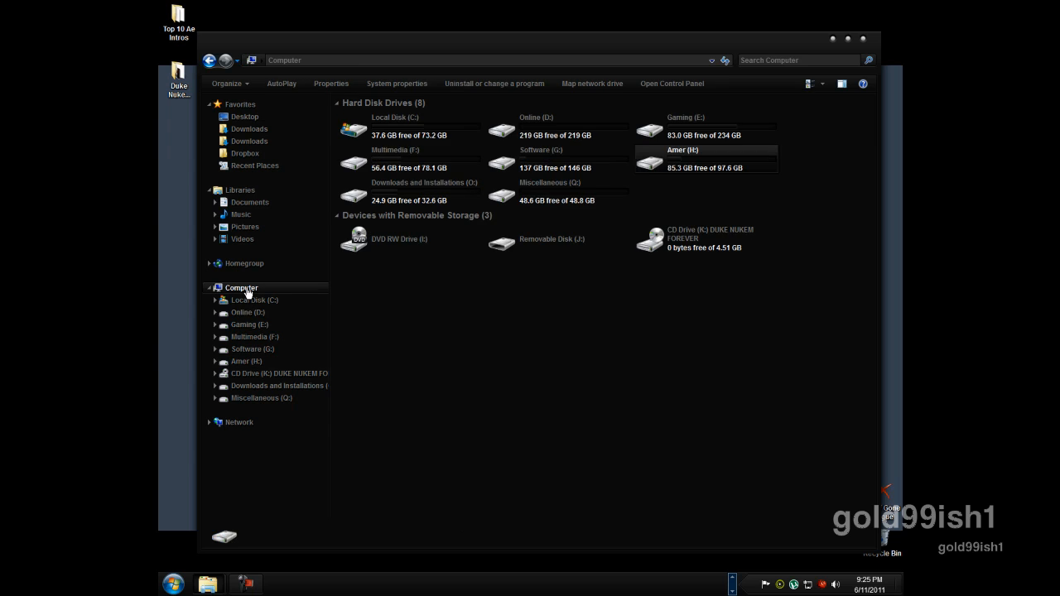
mouse_move(484, 252)
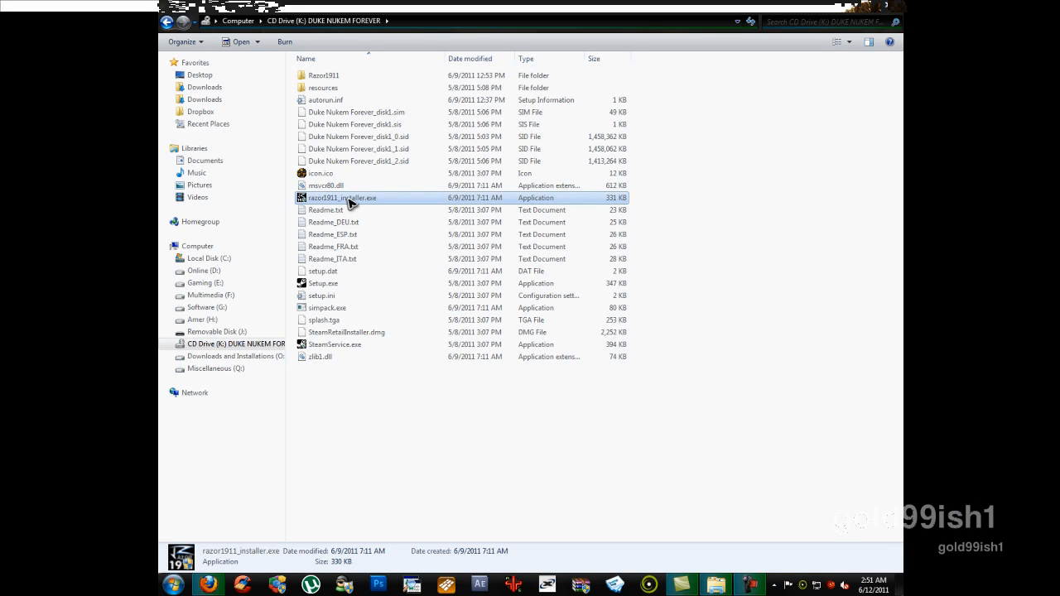
mouse_move(588, 332)
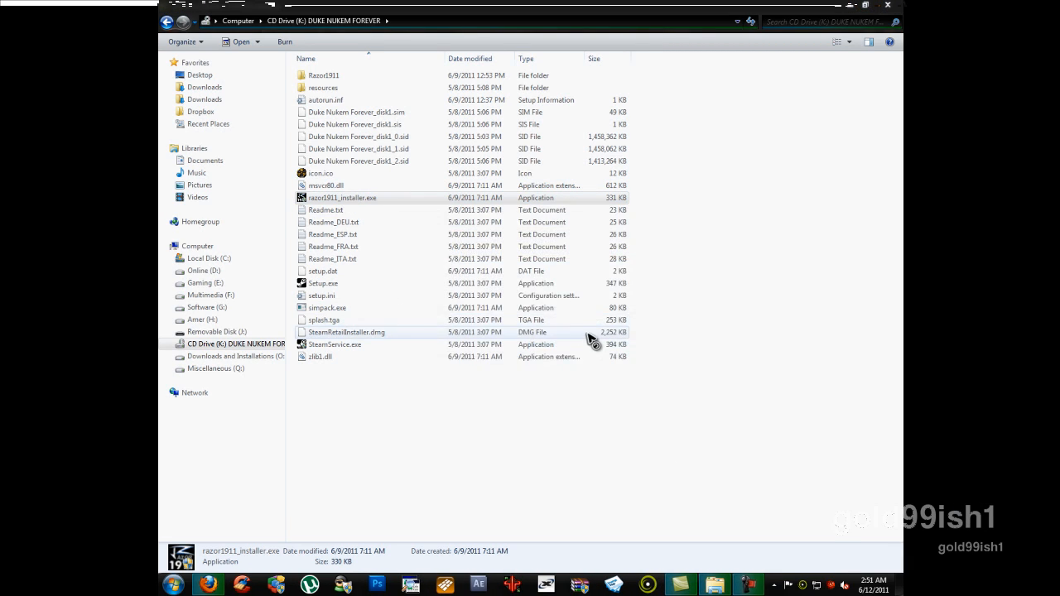
- Launch razor1911_installer.exe from the mounted DUKE NUKEM FOREVER disc (K:)
double_click(343, 197)
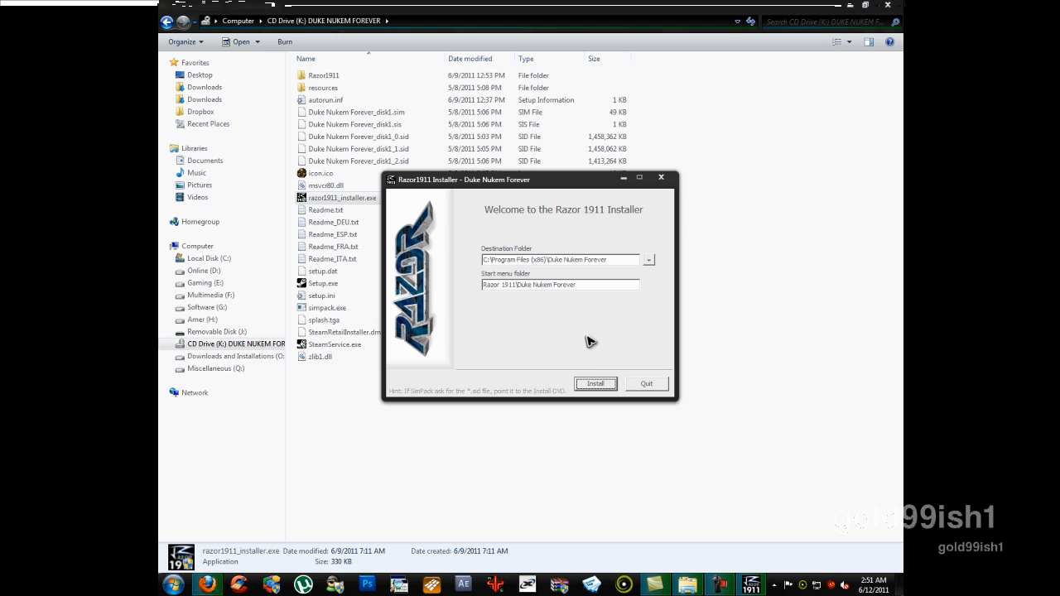
- Run the install, supplying K:\Duke Nukem Forever_disk1_2.sid to the SimPack unpacker
left_click(595, 385)
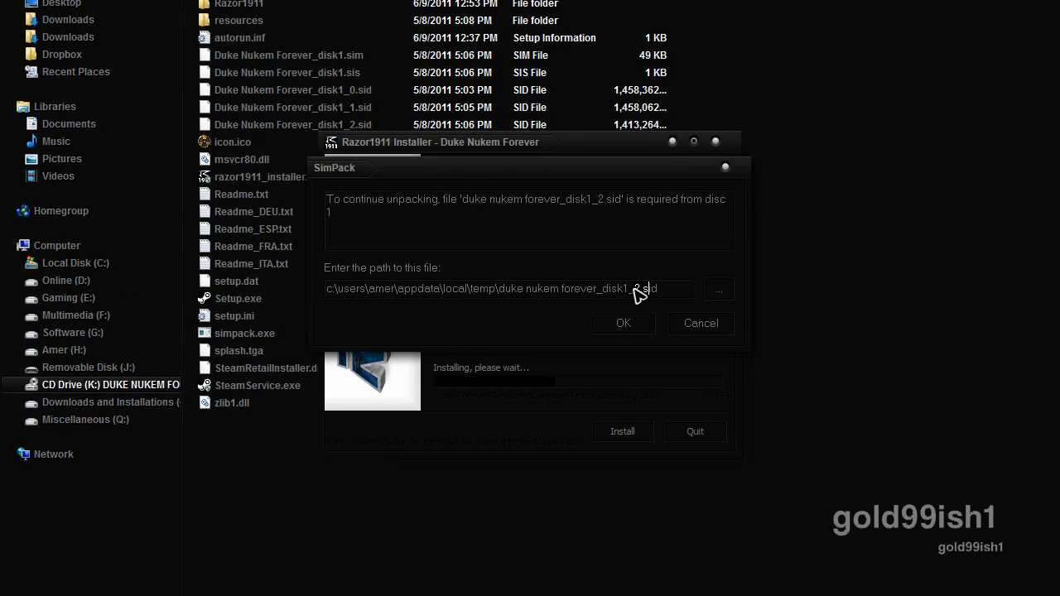
left_click(719, 288)
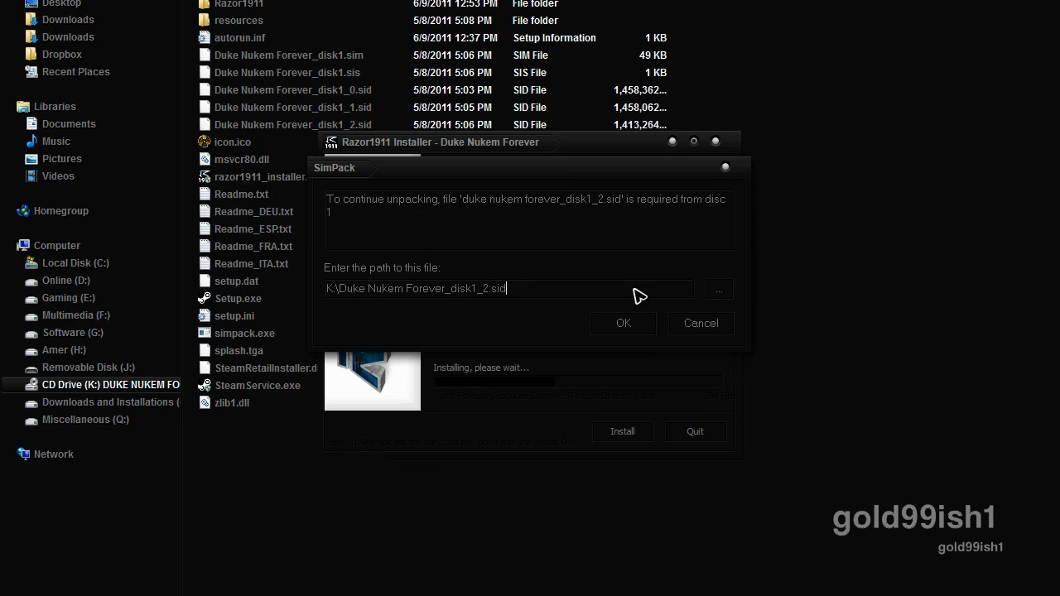
left_click(623, 323)
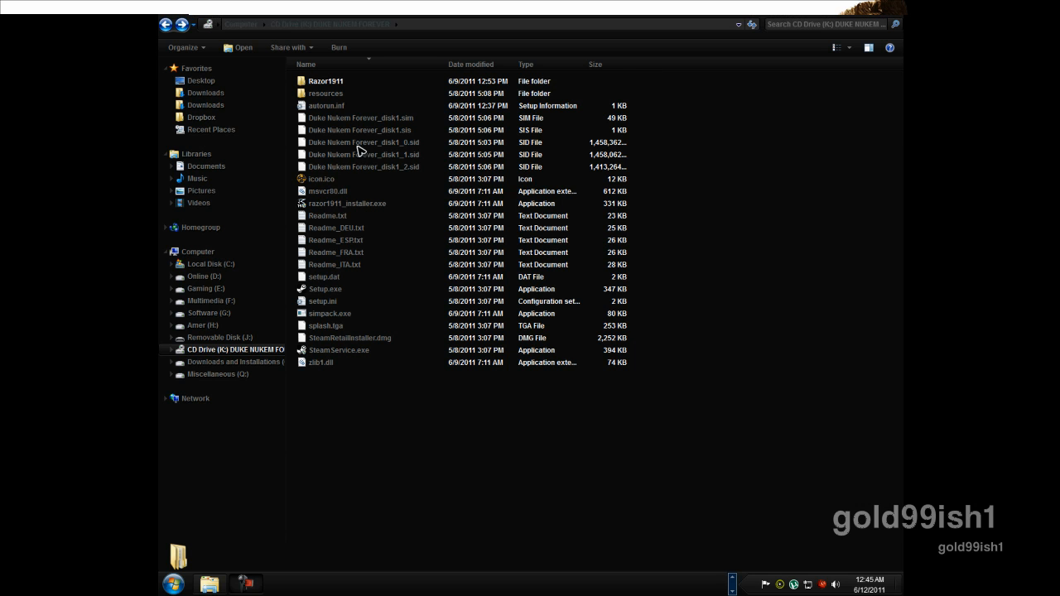
- Copy all Razor1911 crack folders into the game folder, merging Maps and the other duplicates
double_click(324, 80)
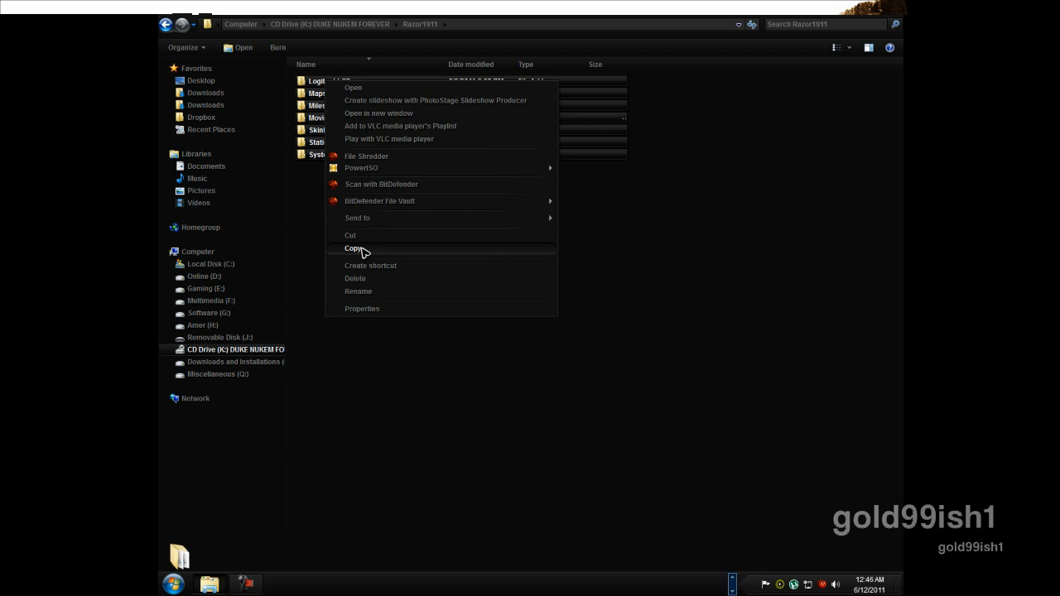
left_click(205, 288)
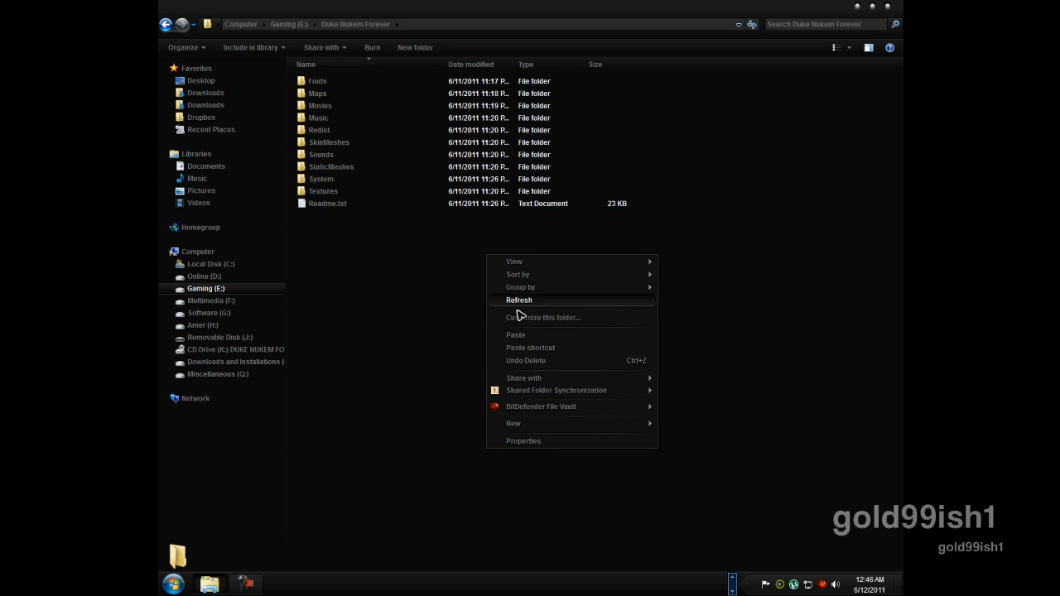
left_click(515, 334)
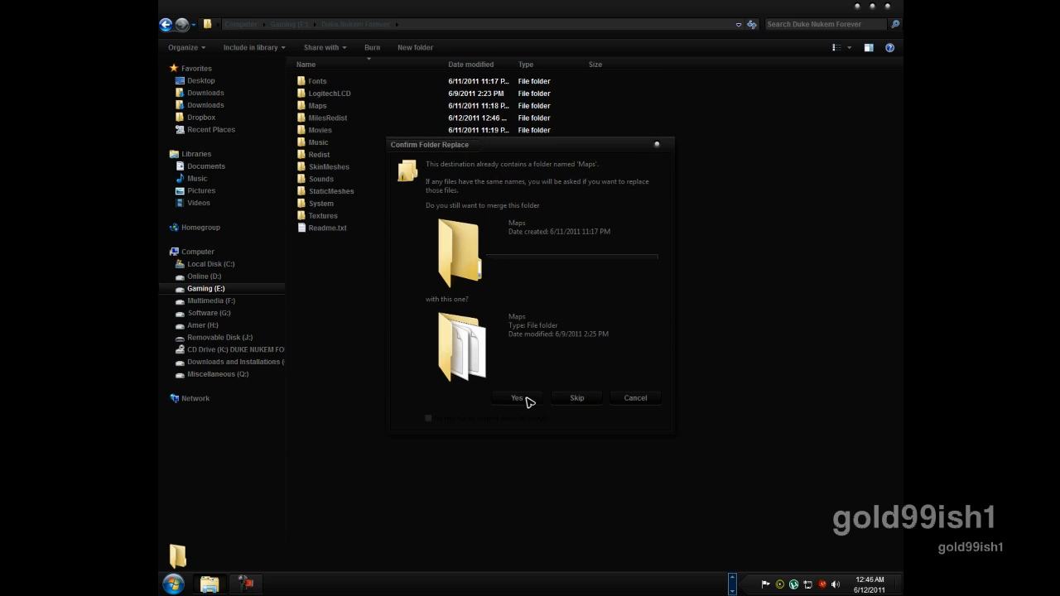
left_click(517, 397)
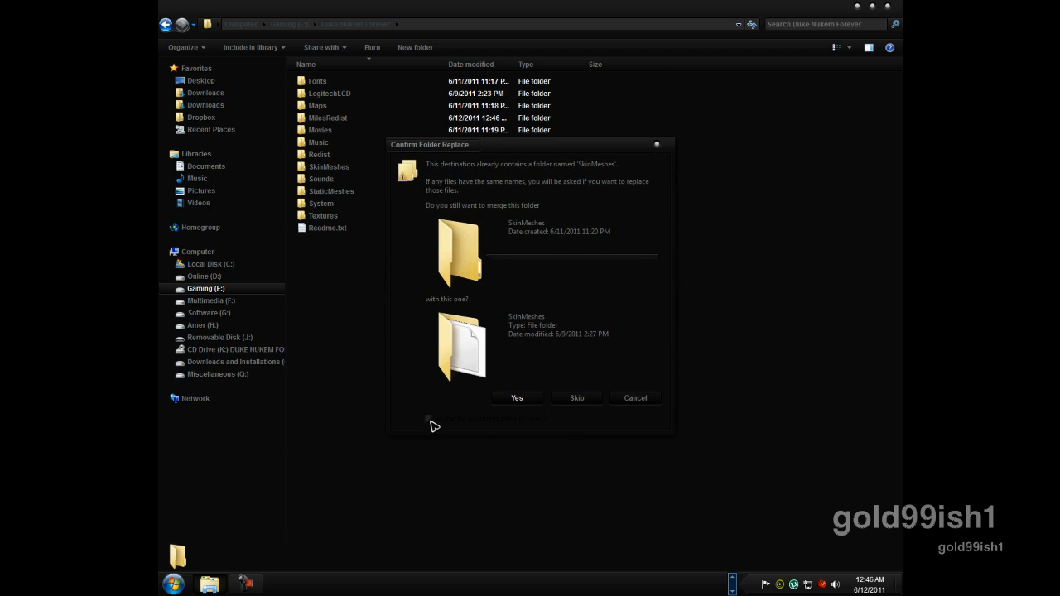
left_click(517, 397)
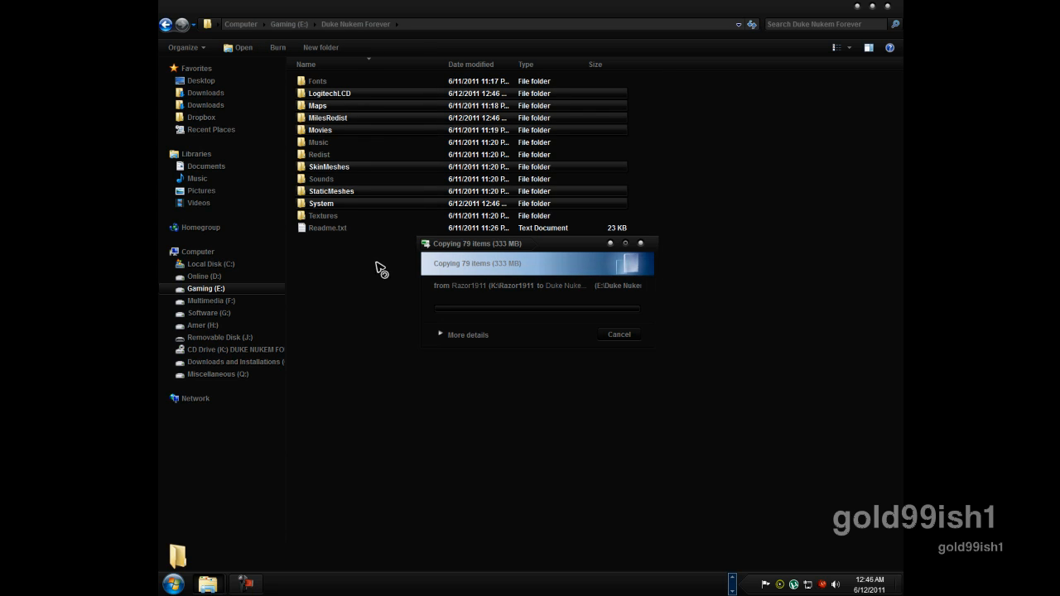
double_click(321, 203)
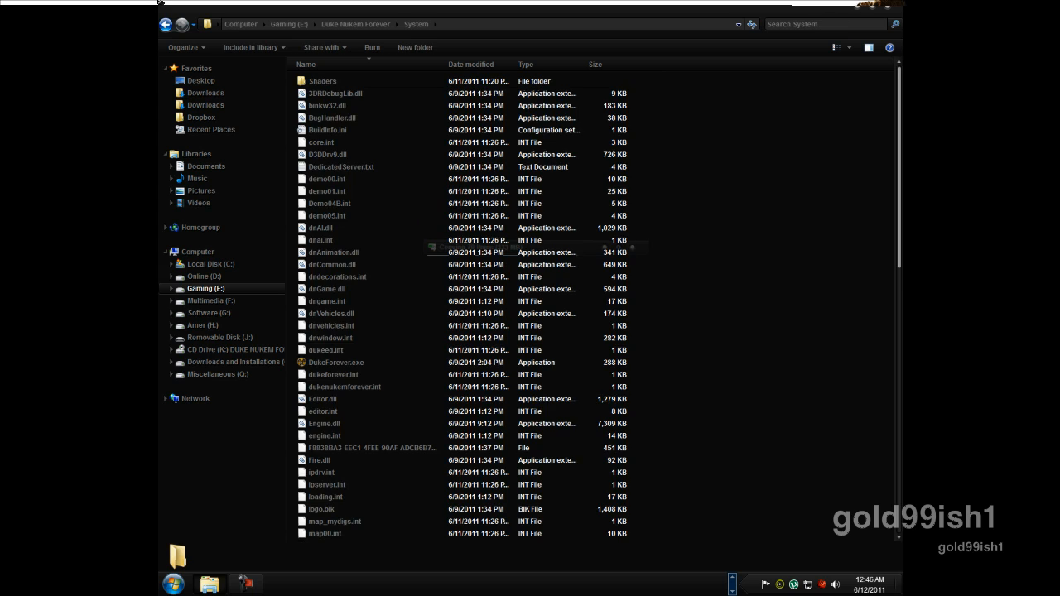
- Launch DukeForever.exe from the game's System folder
left_click(335, 363)
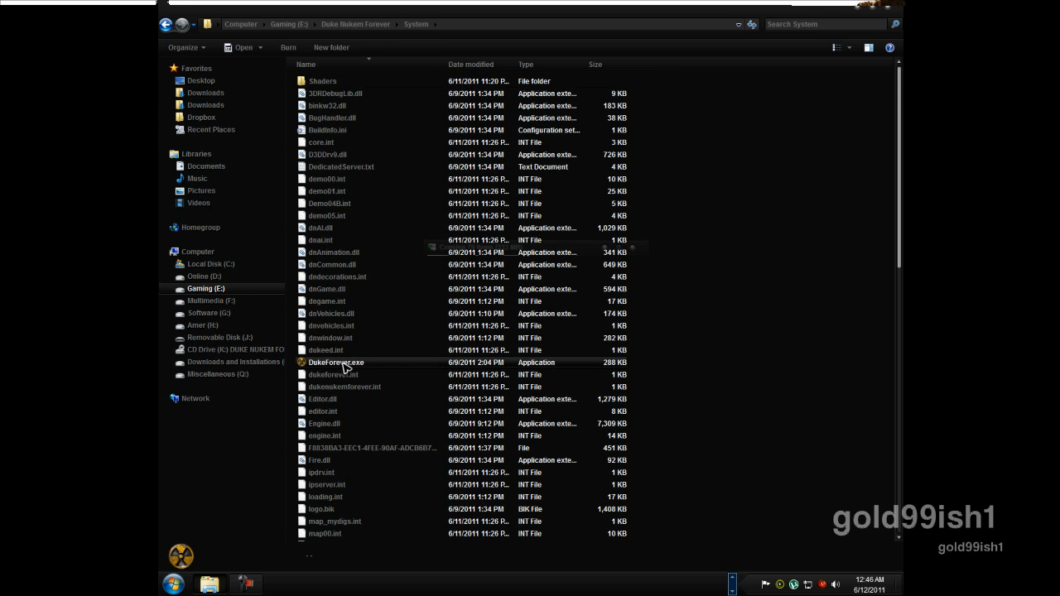
left_click(335, 361)
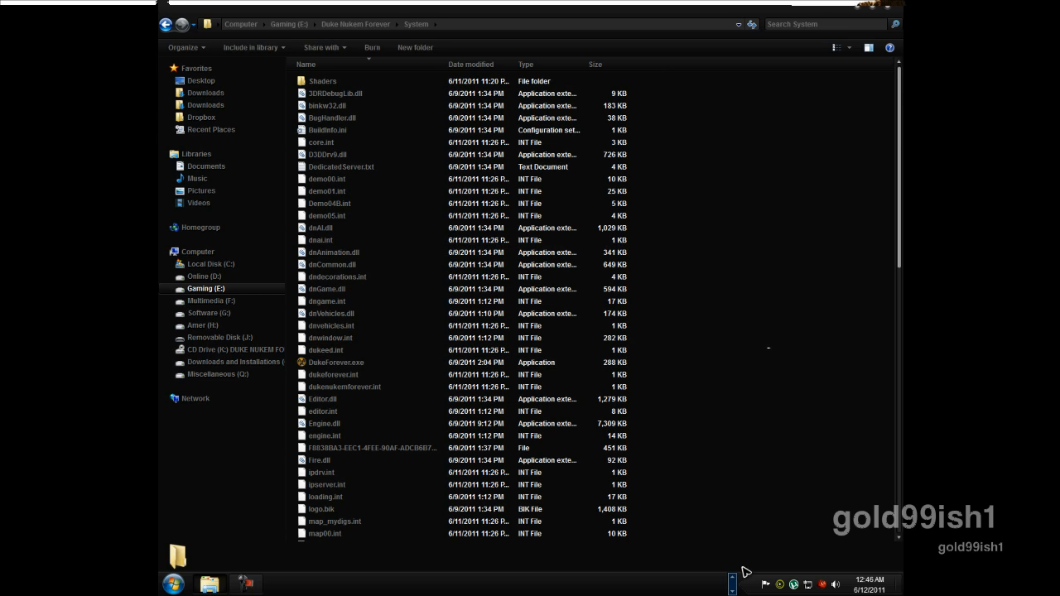
left_click(334, 361)
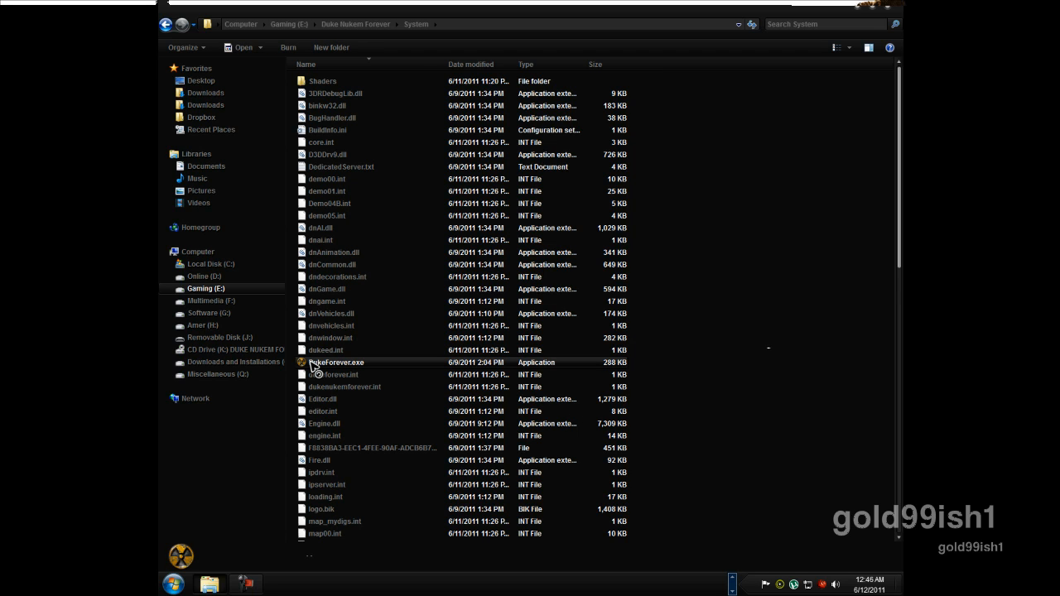
double_click(336, 361)
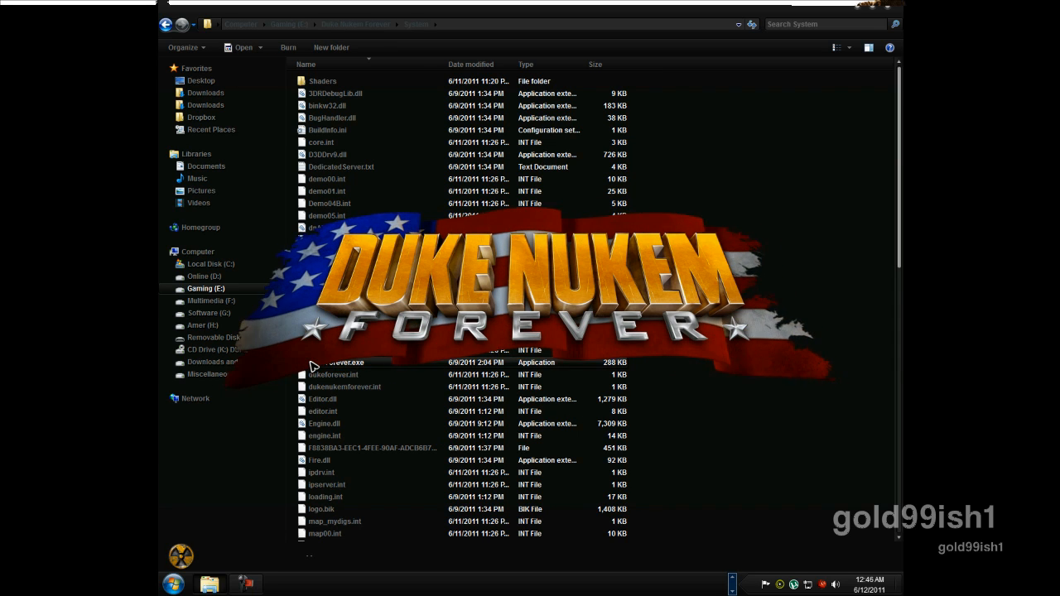
- Let Duke Nukem Forever load past the splash screen into its intro cinematic
double_click(338, 361)
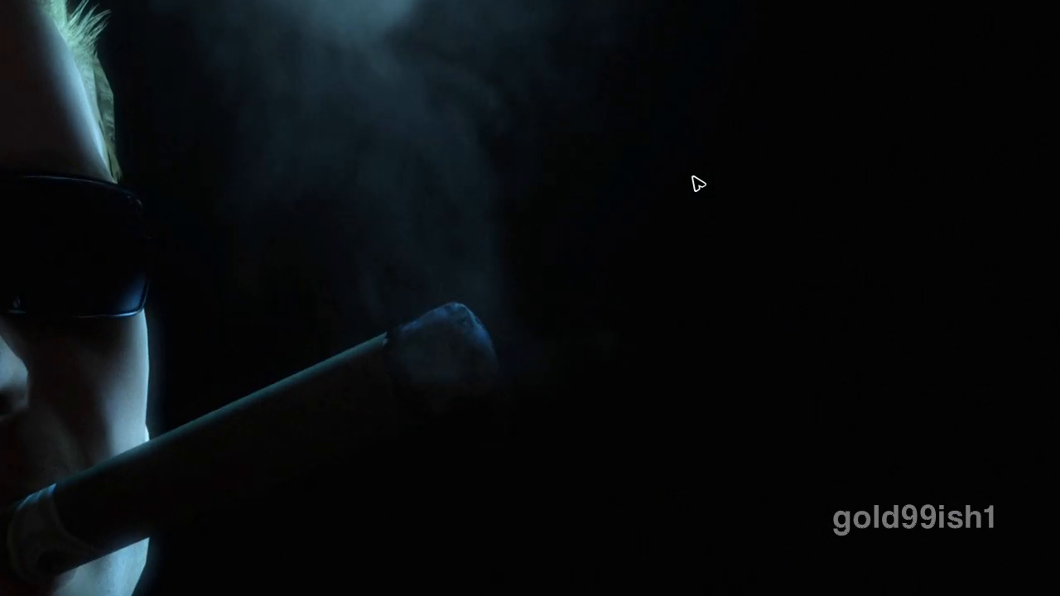